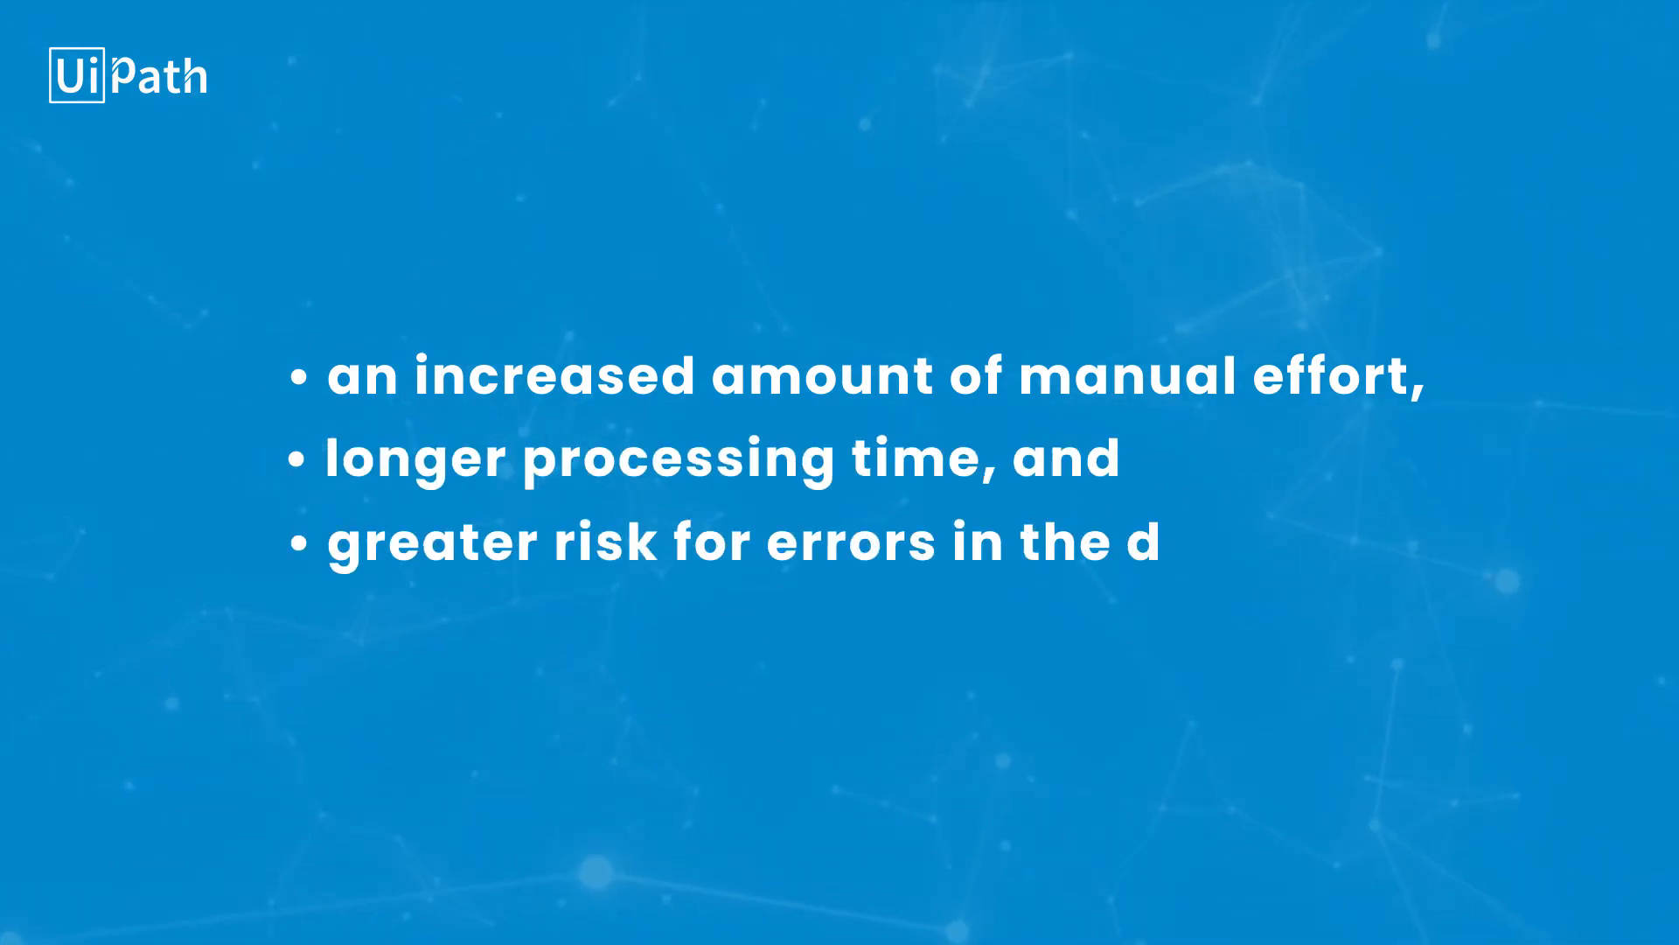
Let the slide reveal the three drawbacks of manual processing
text(ata)
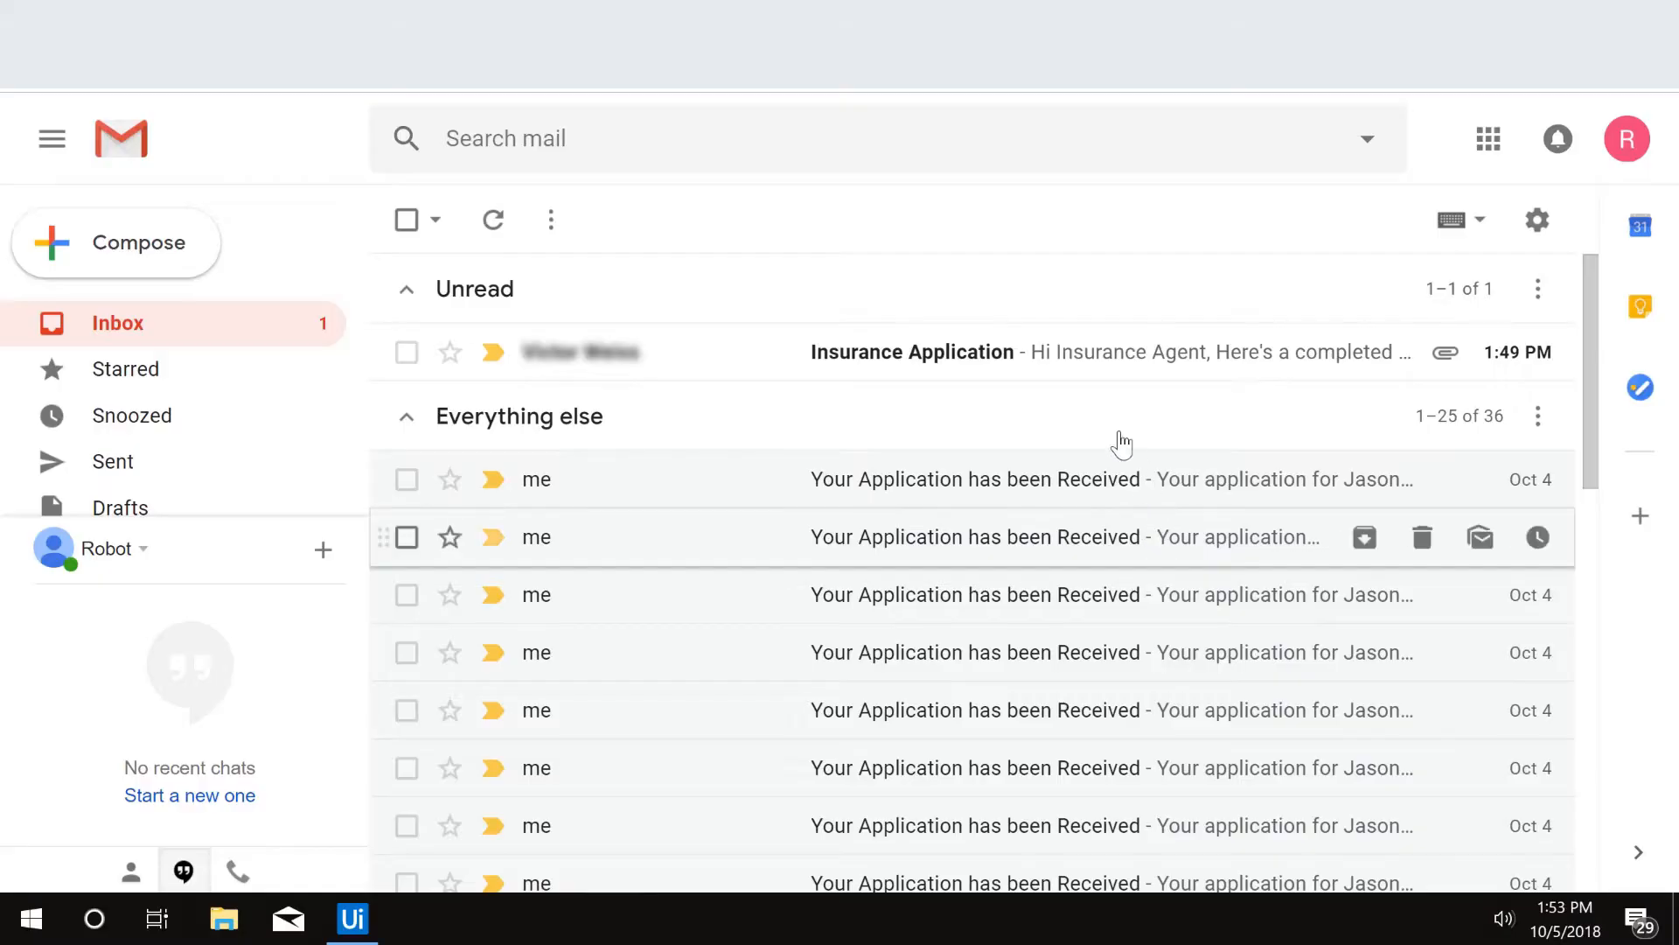
click(911, 351)
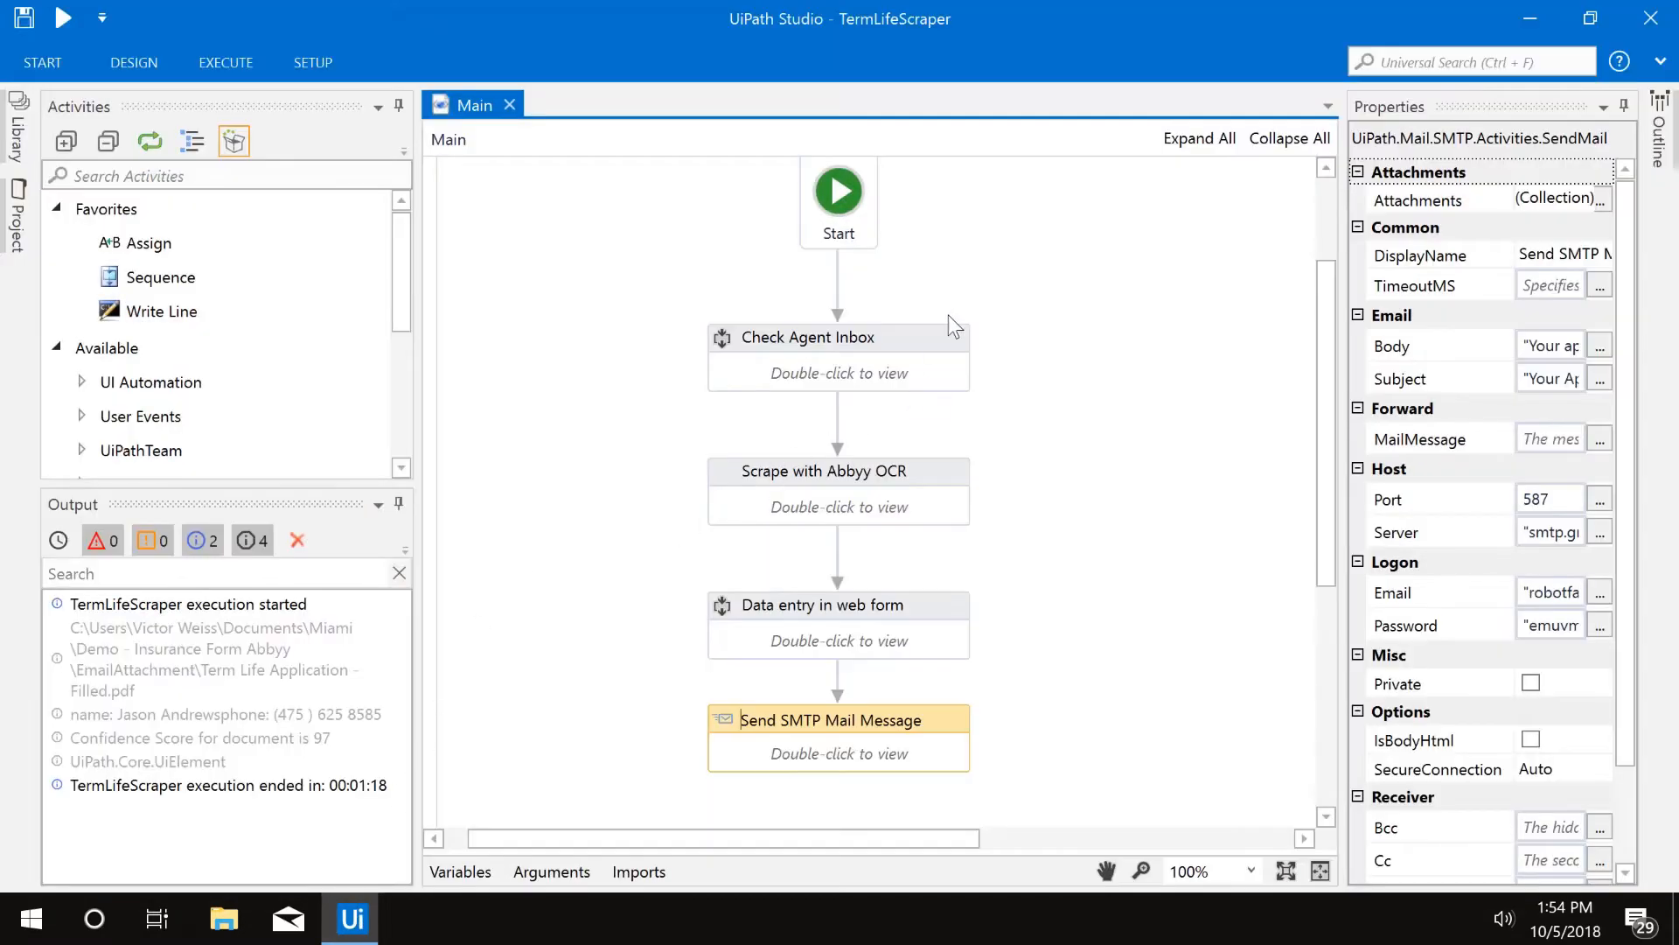
click(810, 336)
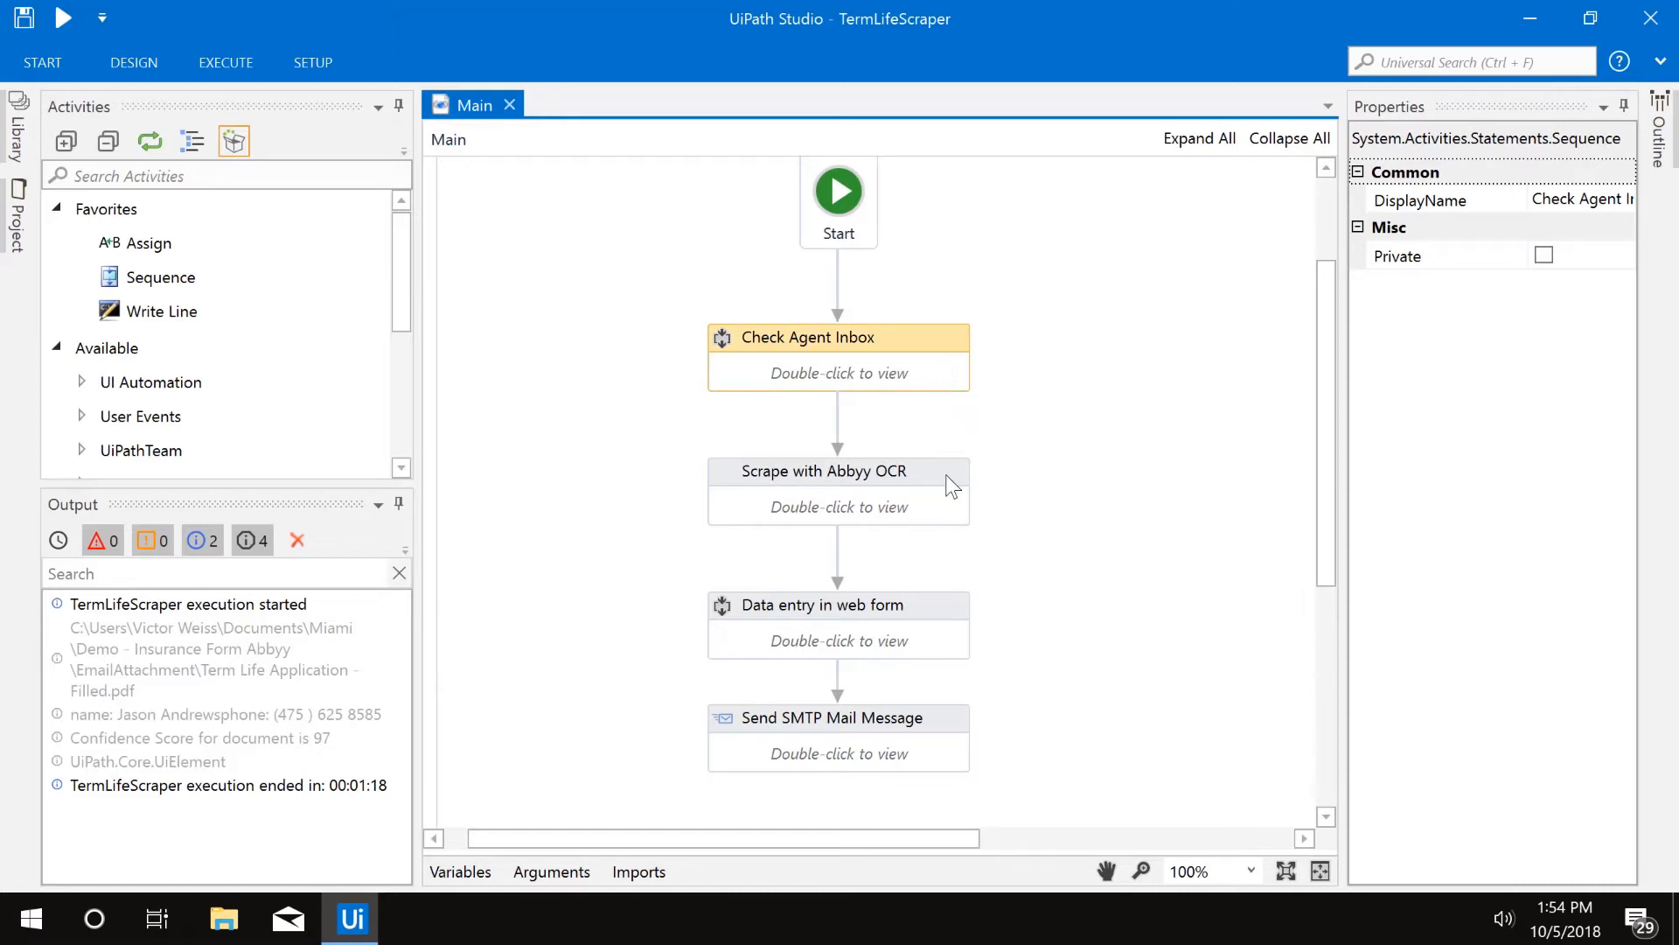
click(822, 604)
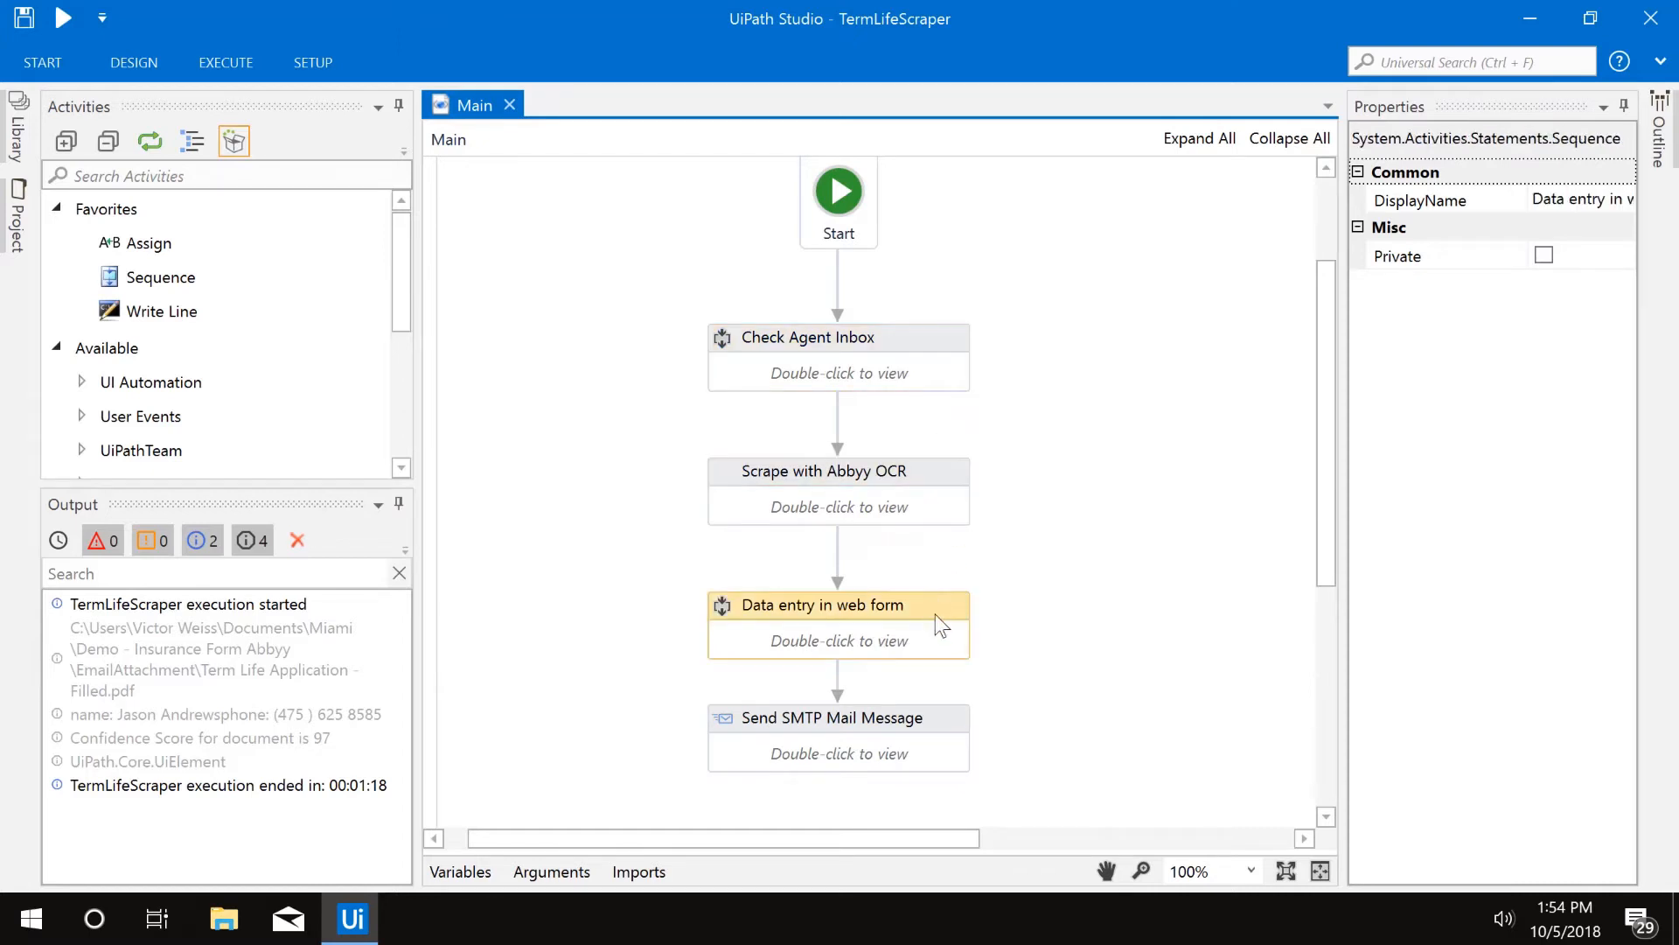
click(838, 717)
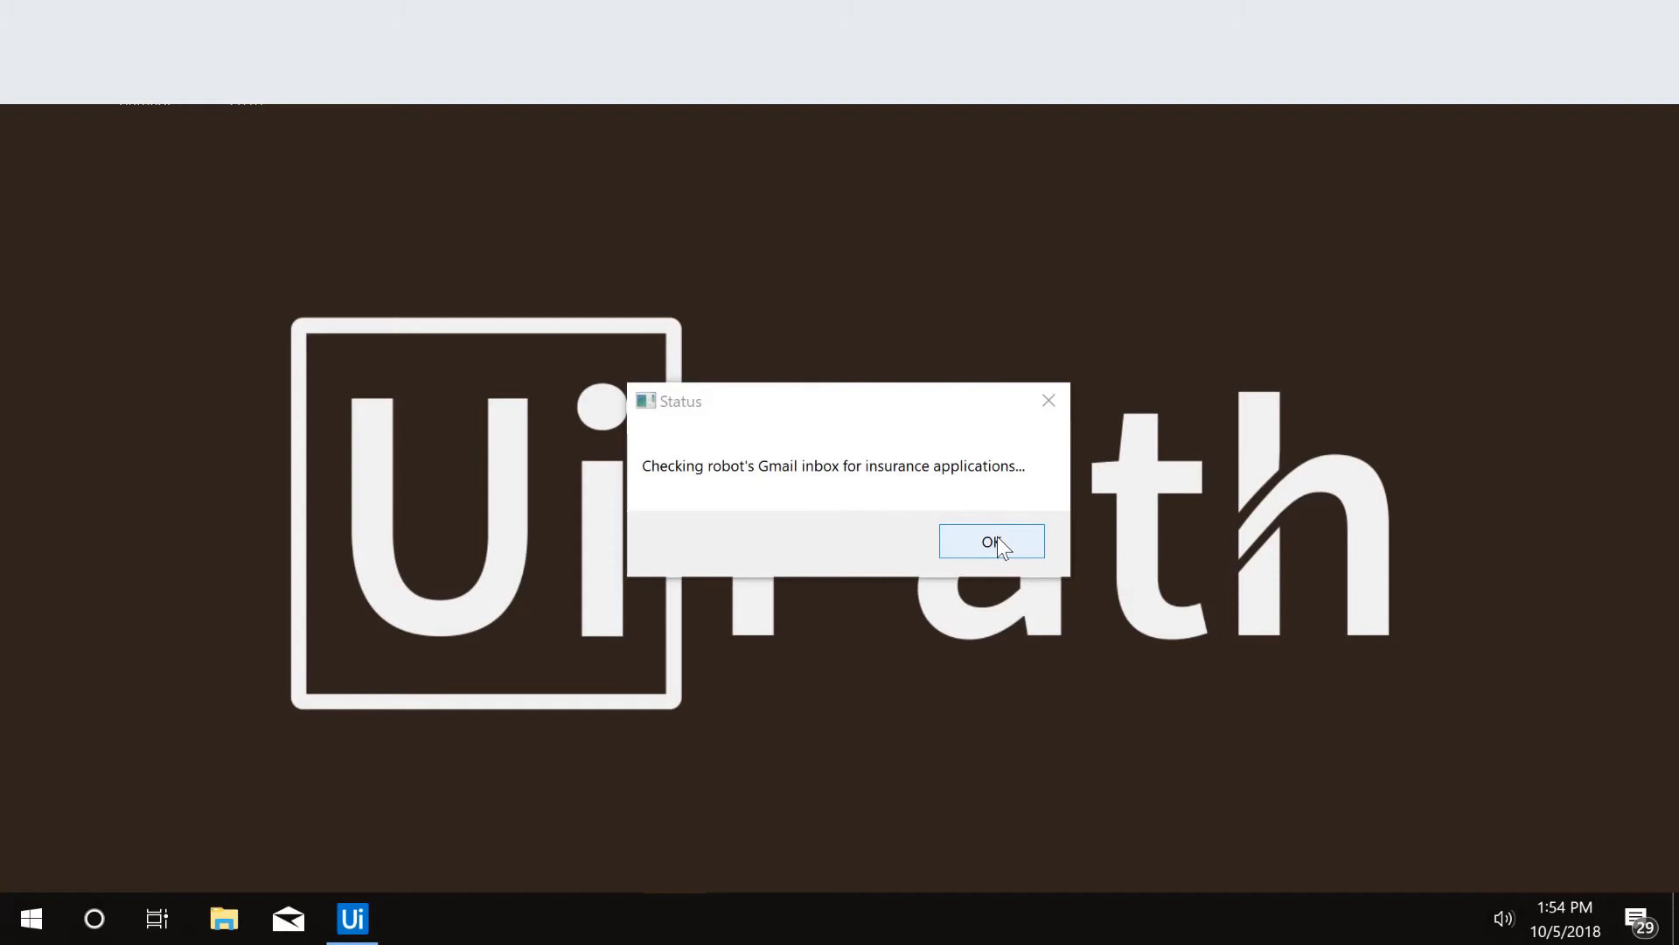
Dismiss the inbox Status and Success! dialogs confirming the Term Life Application PDF was found
click(991, 541)
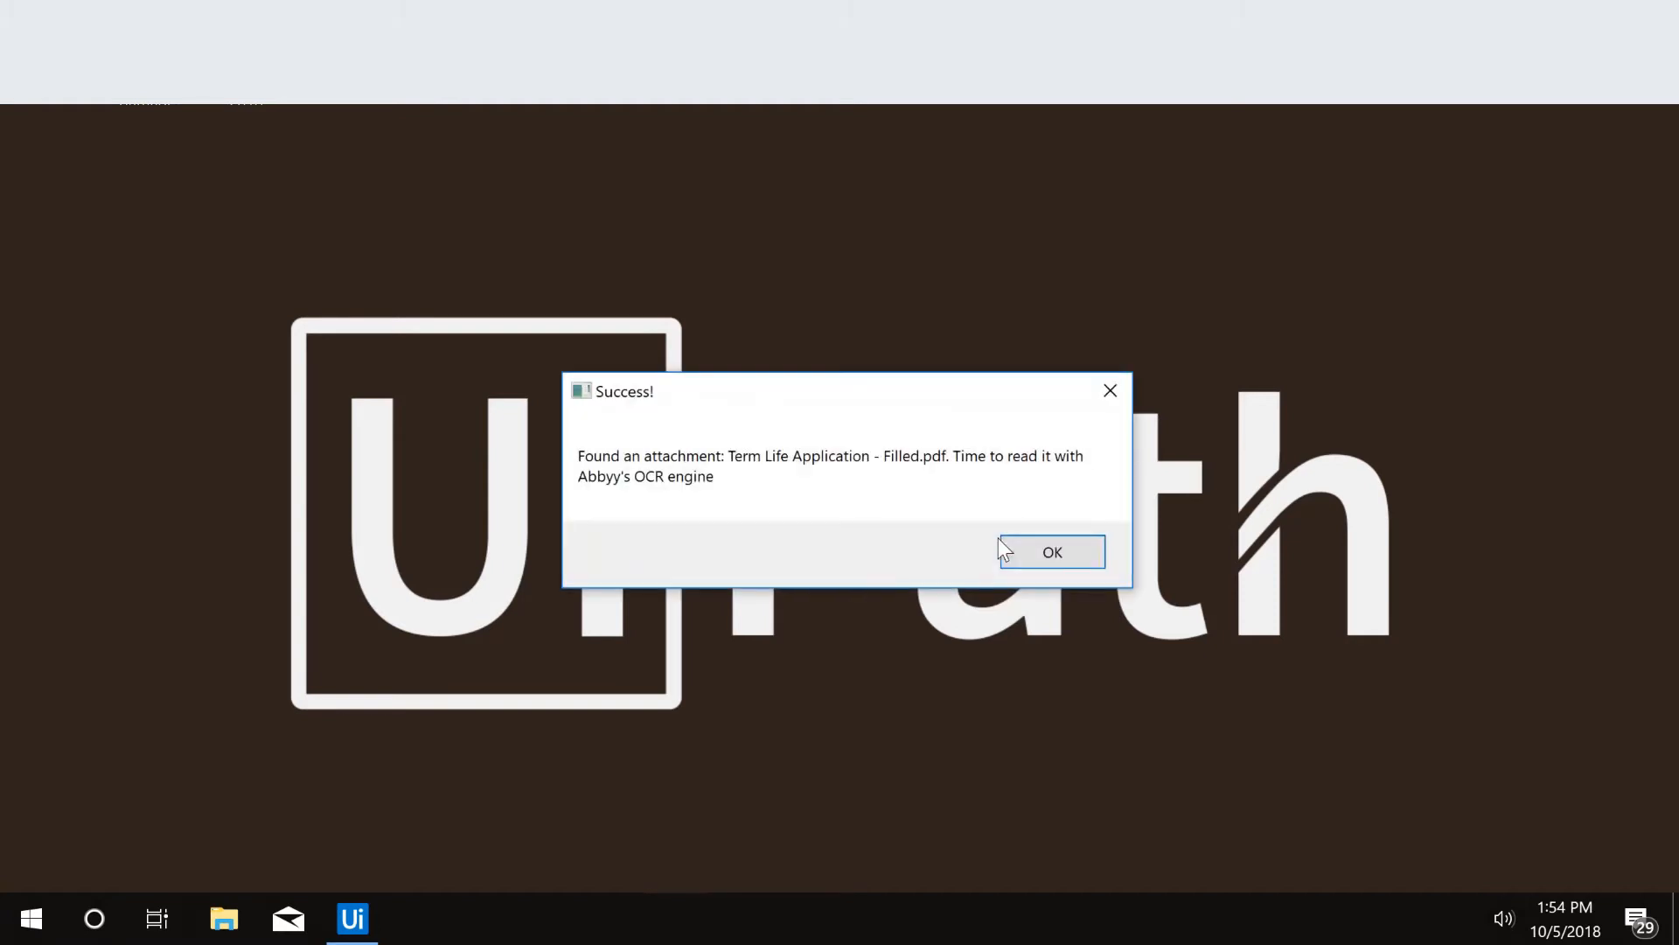
click(1050, 551)
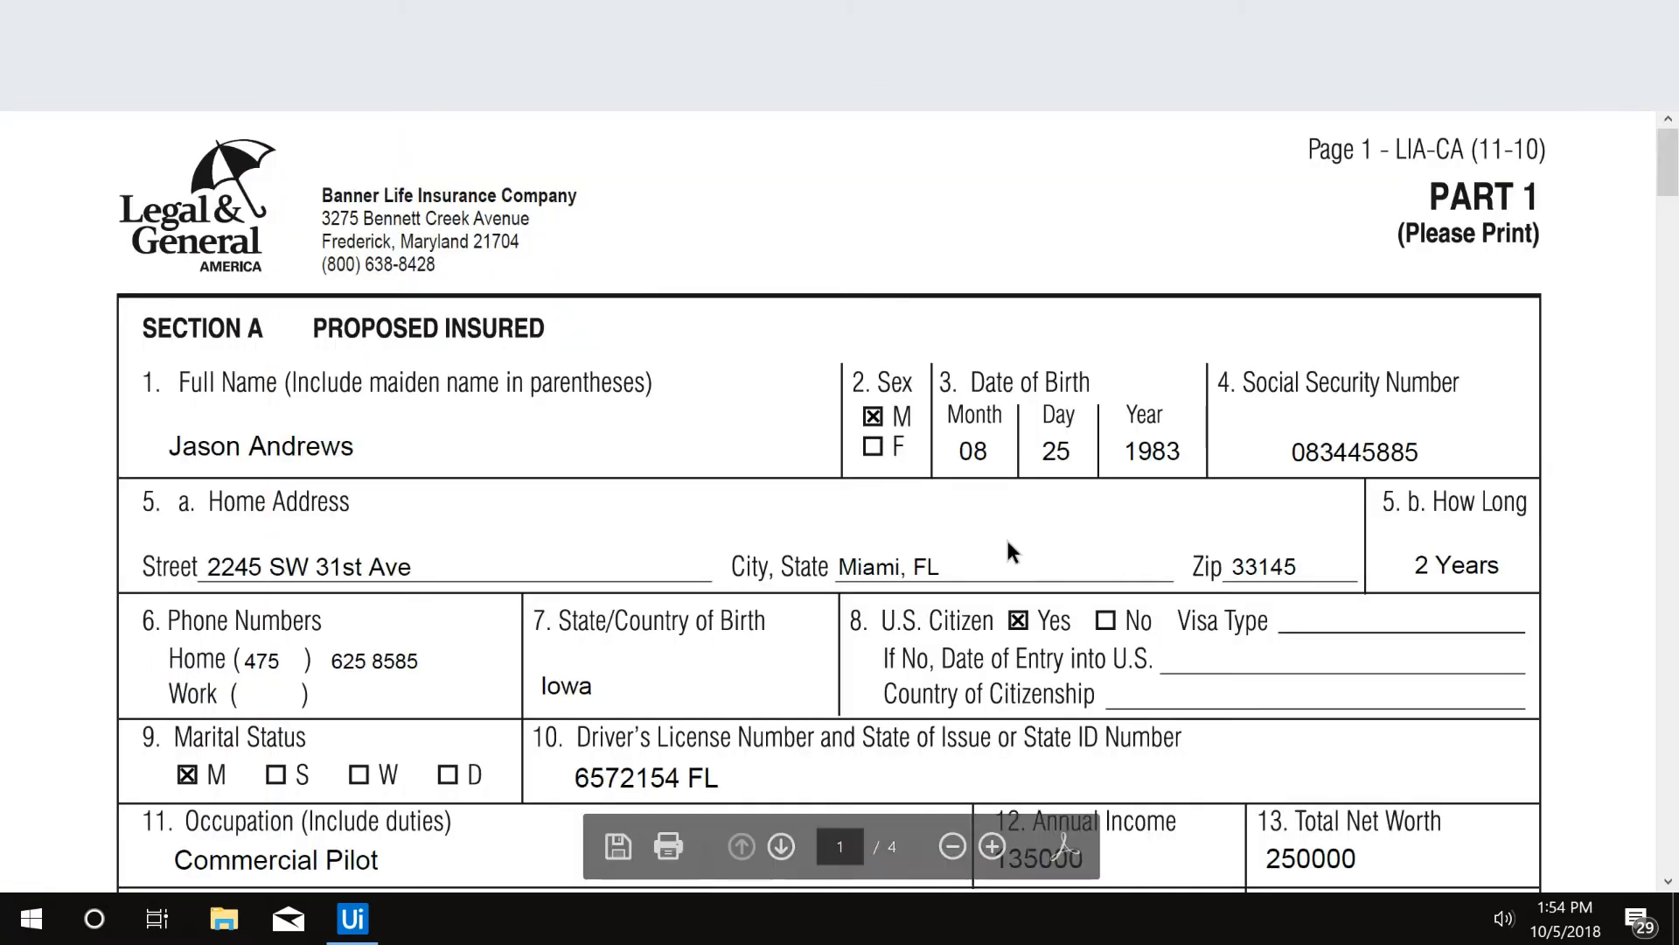
Review the filled application PDF and acknowledge the Abbyy OCR confidence score of 97
scroll(down, 3)
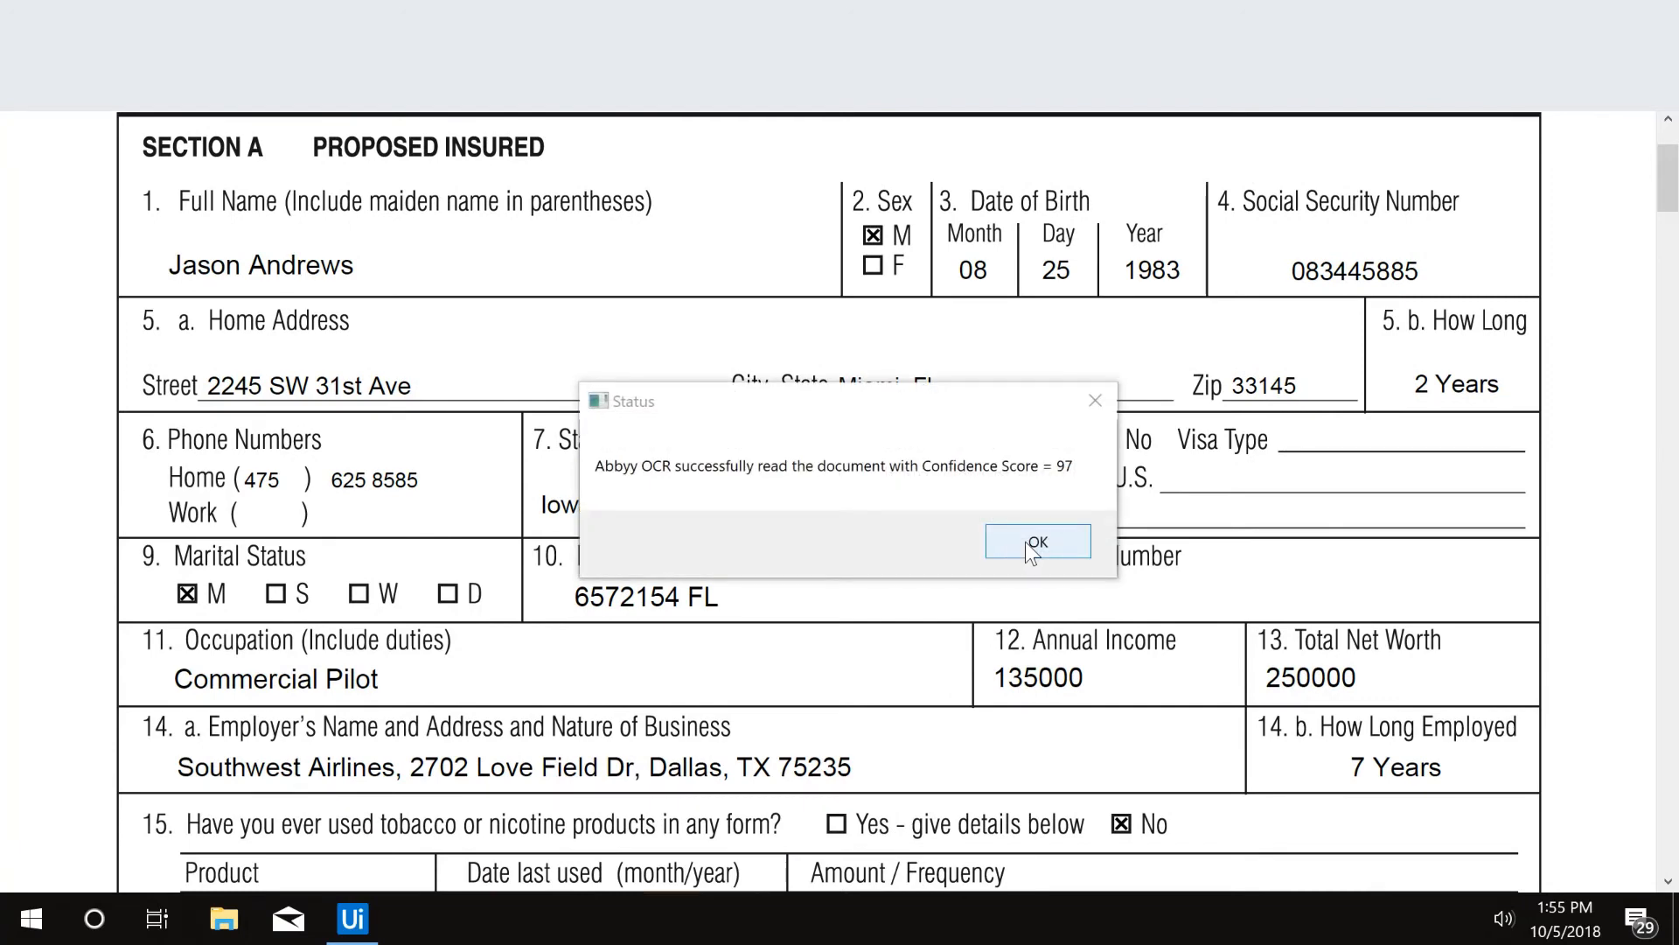
click(1034, 542)
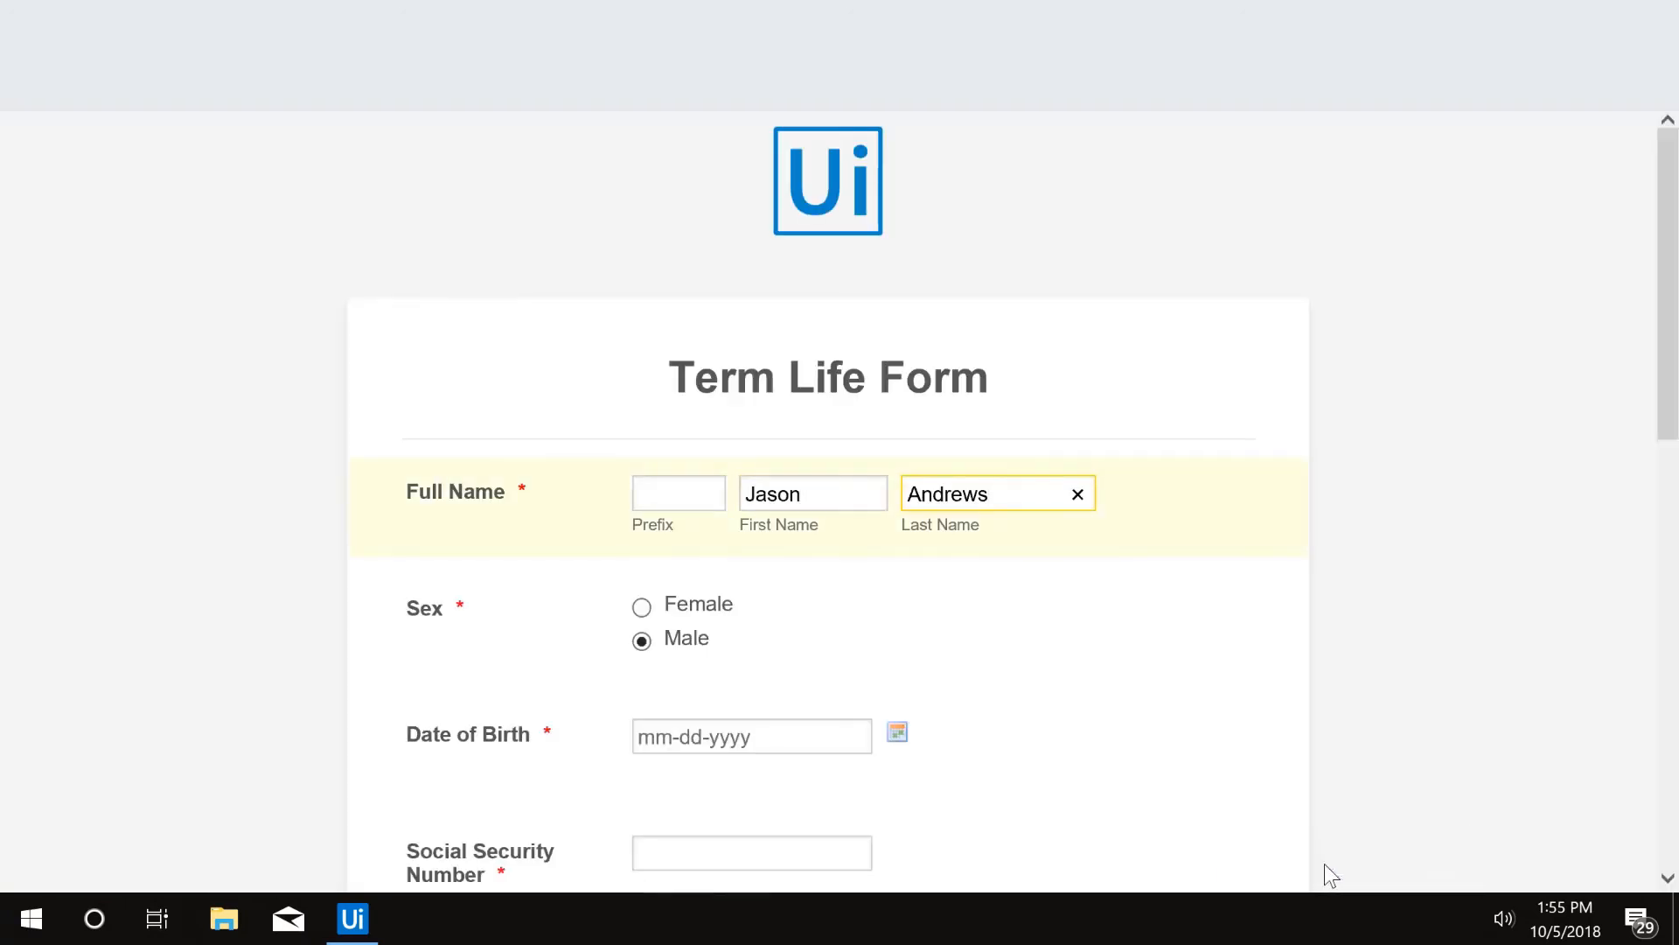
text(083445885)
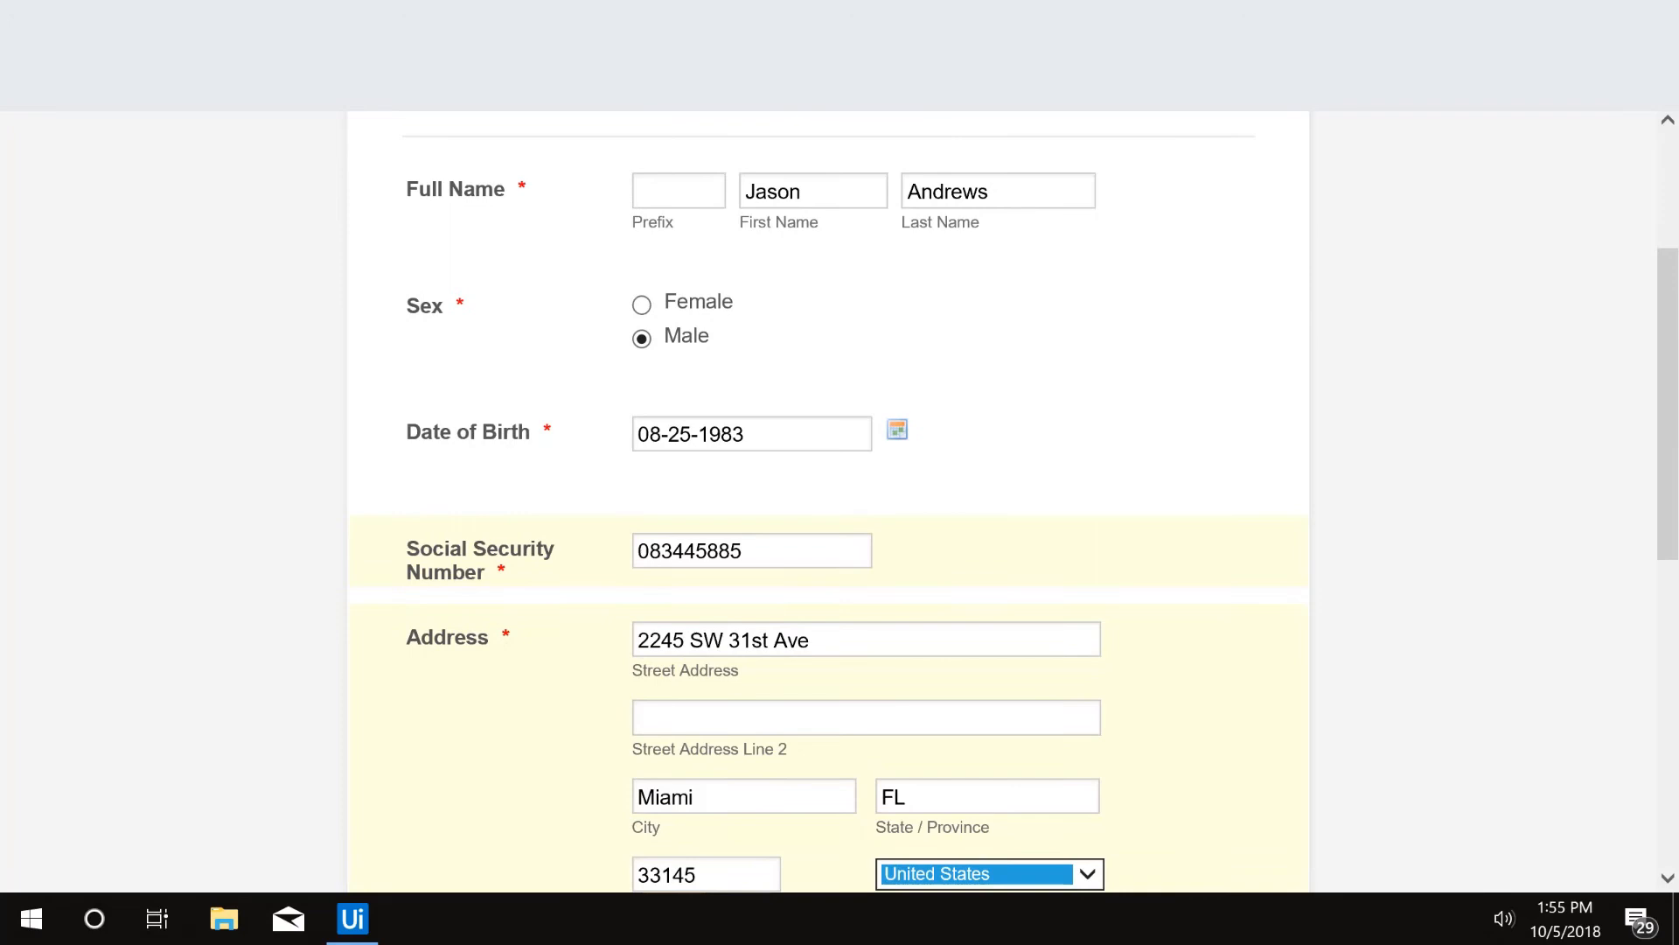
scroll(down, 3)
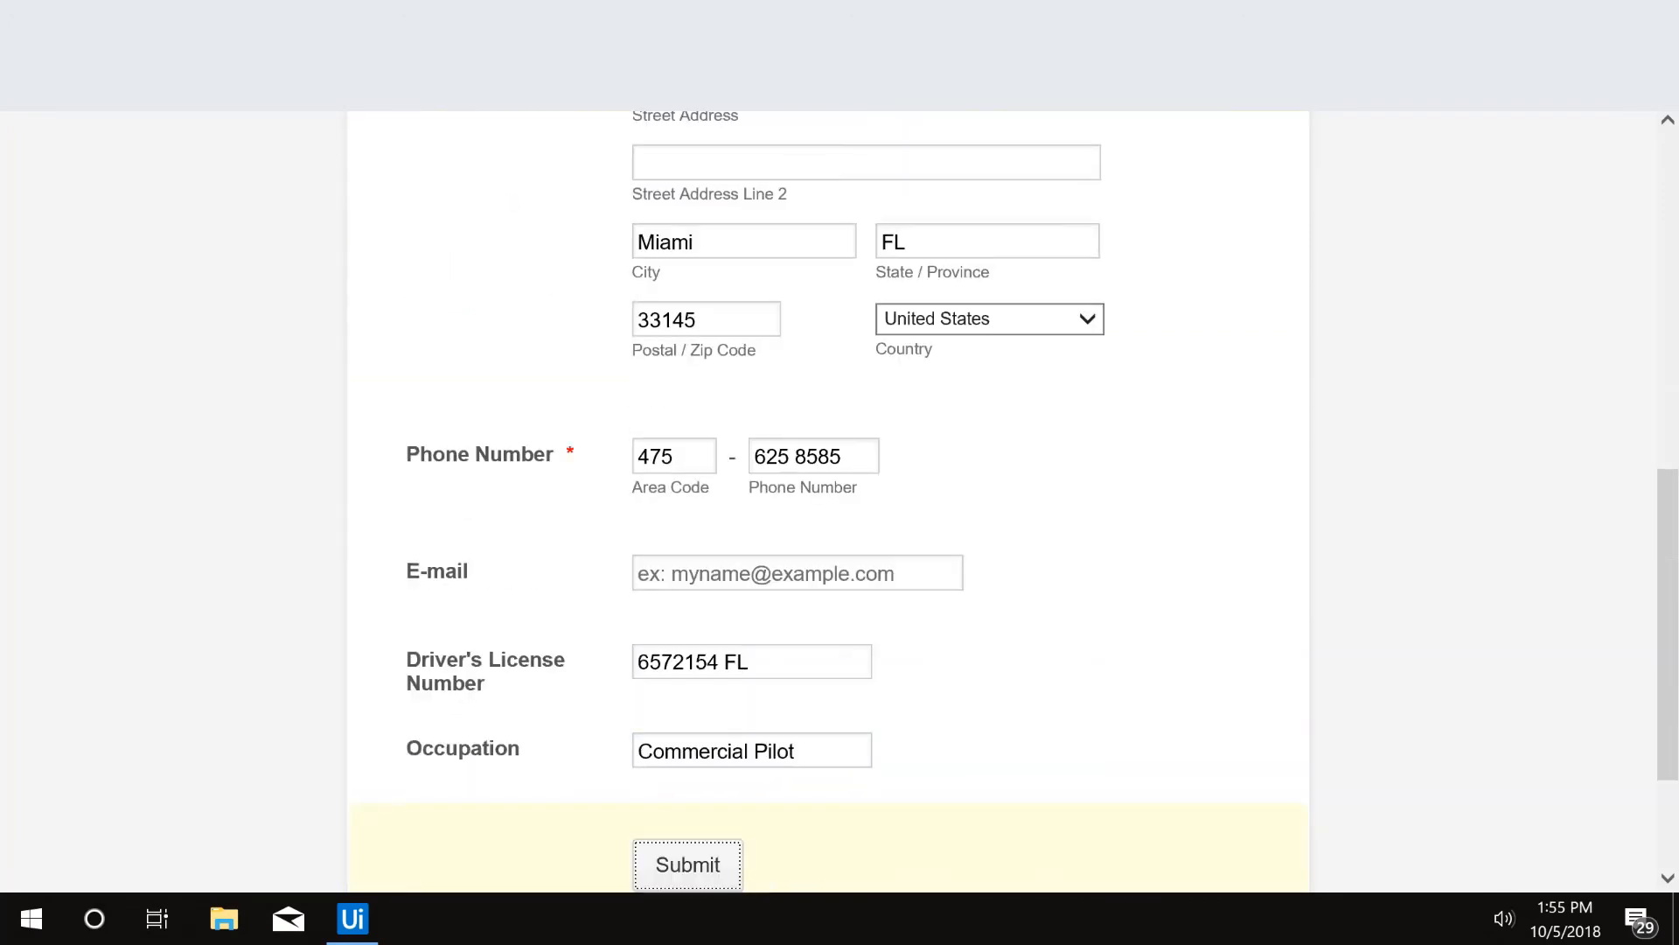
click(686, 865)
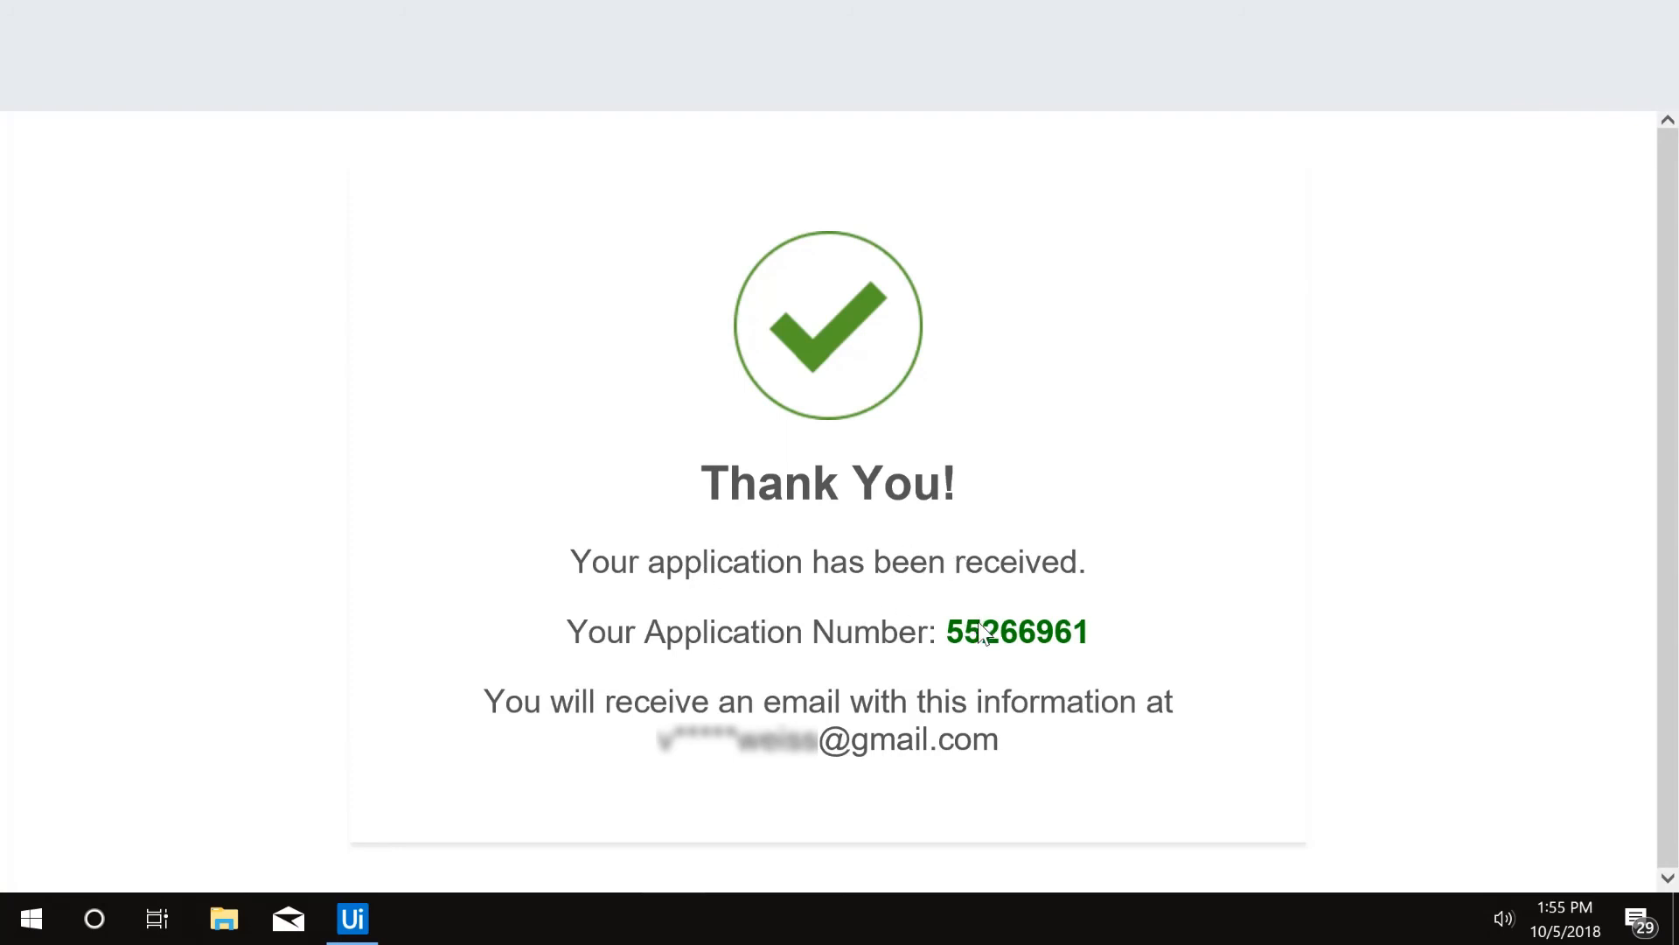
Select the application number and view the Your Application has been Received email in Gmail
double_click(1017, 631)
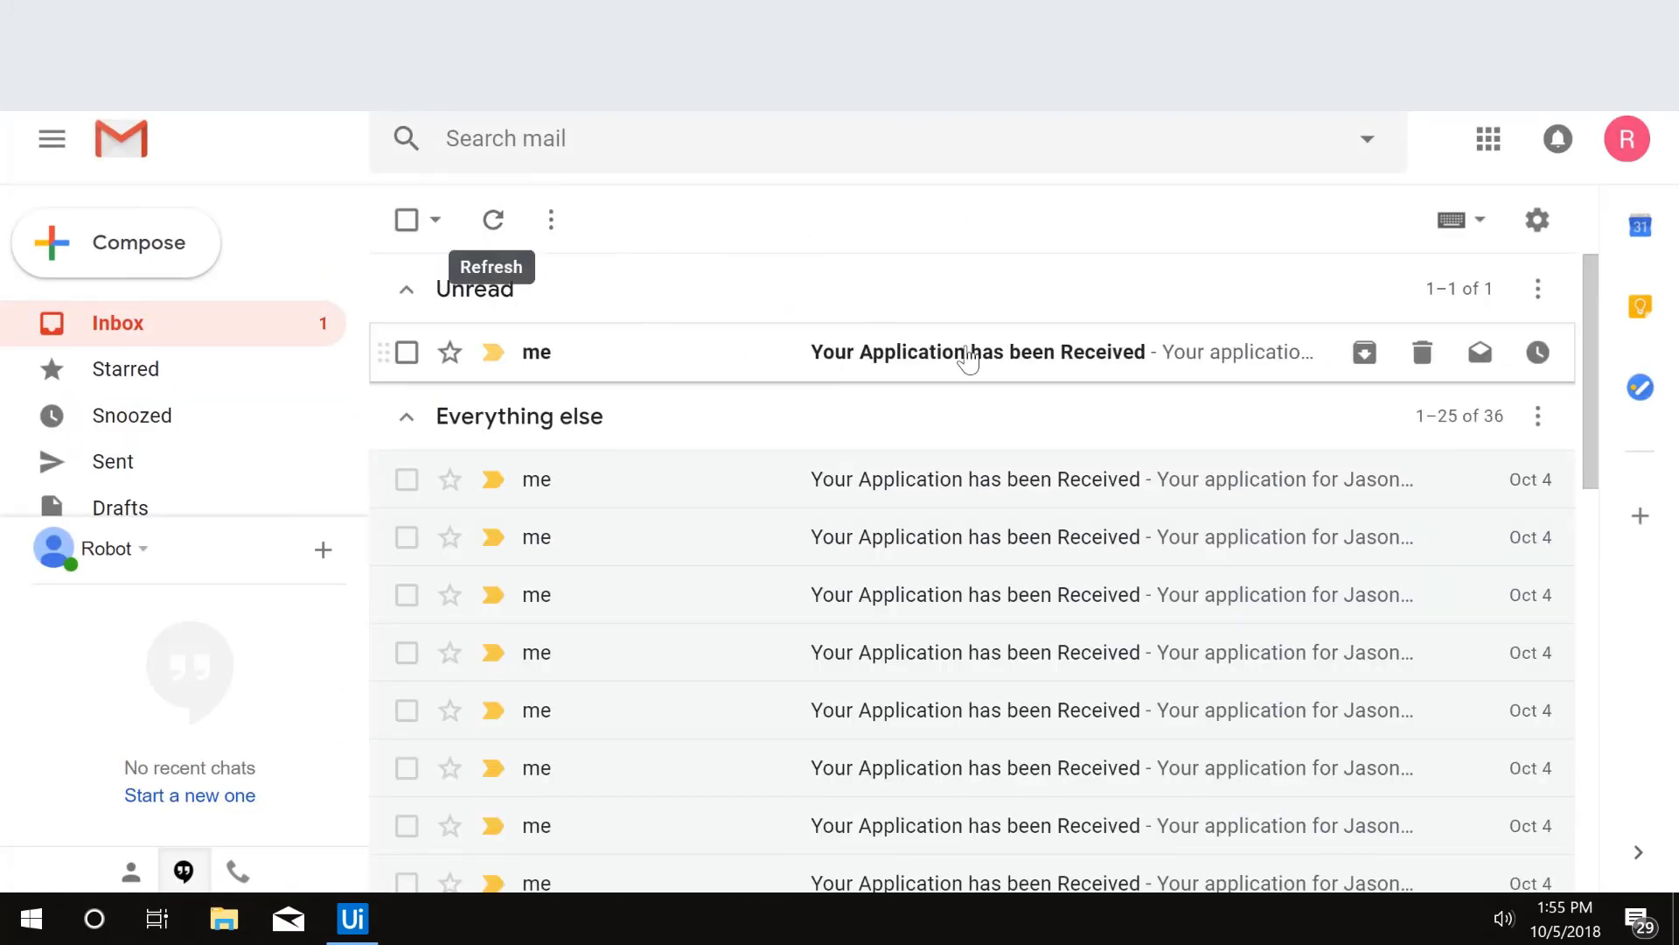
click(976, 351)
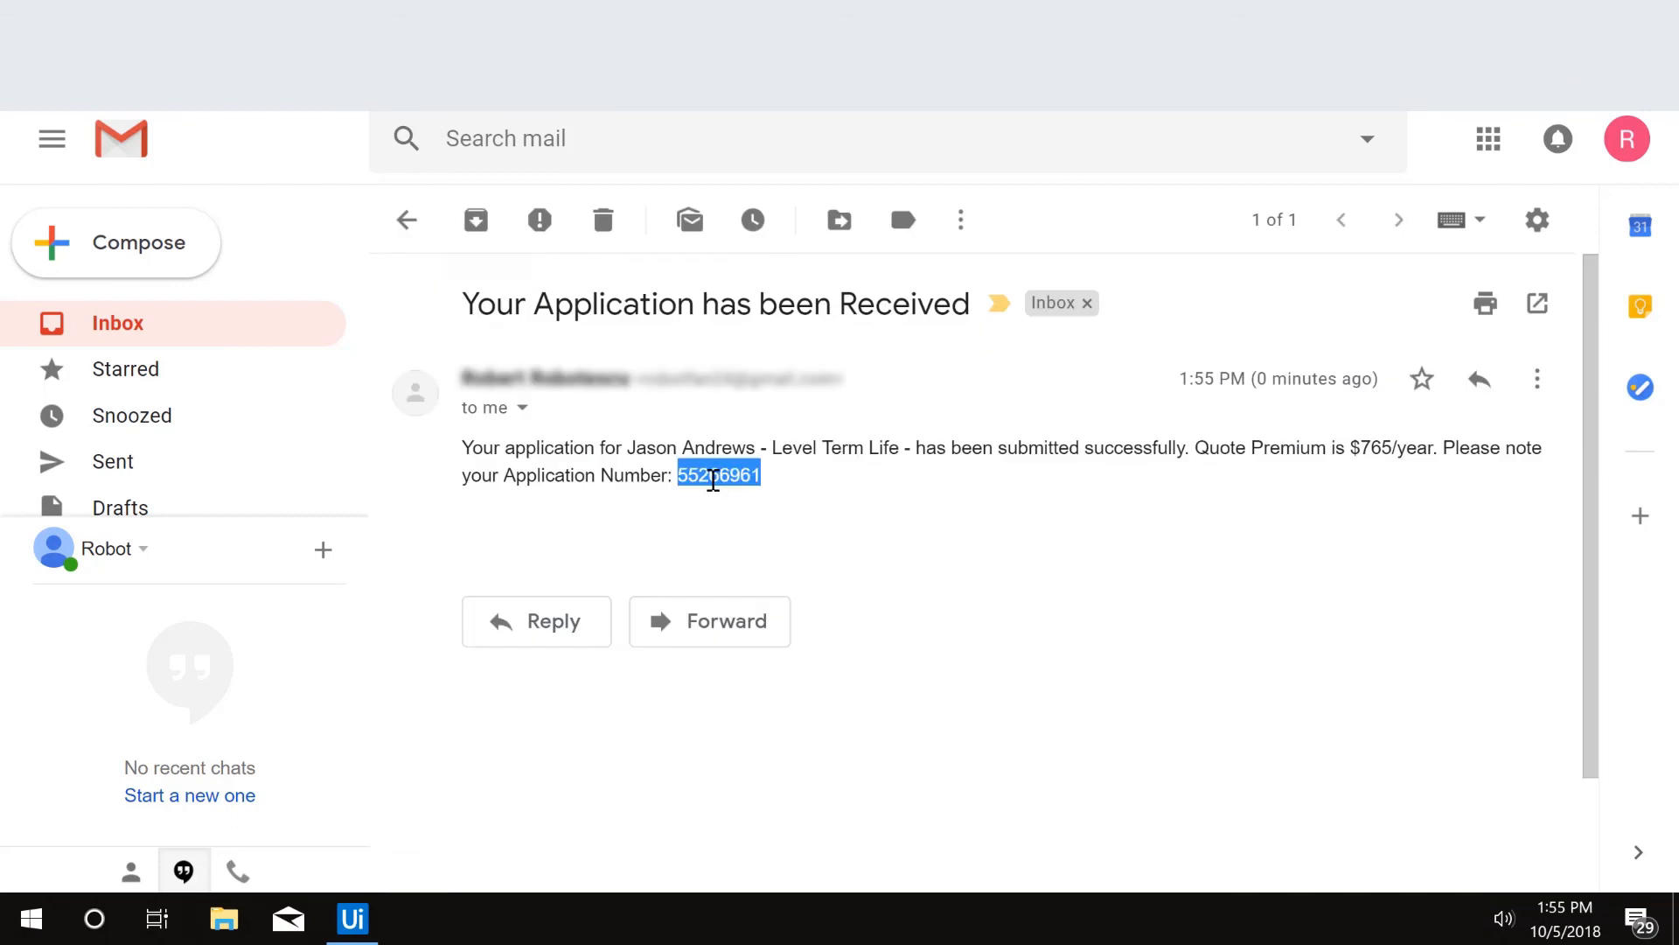